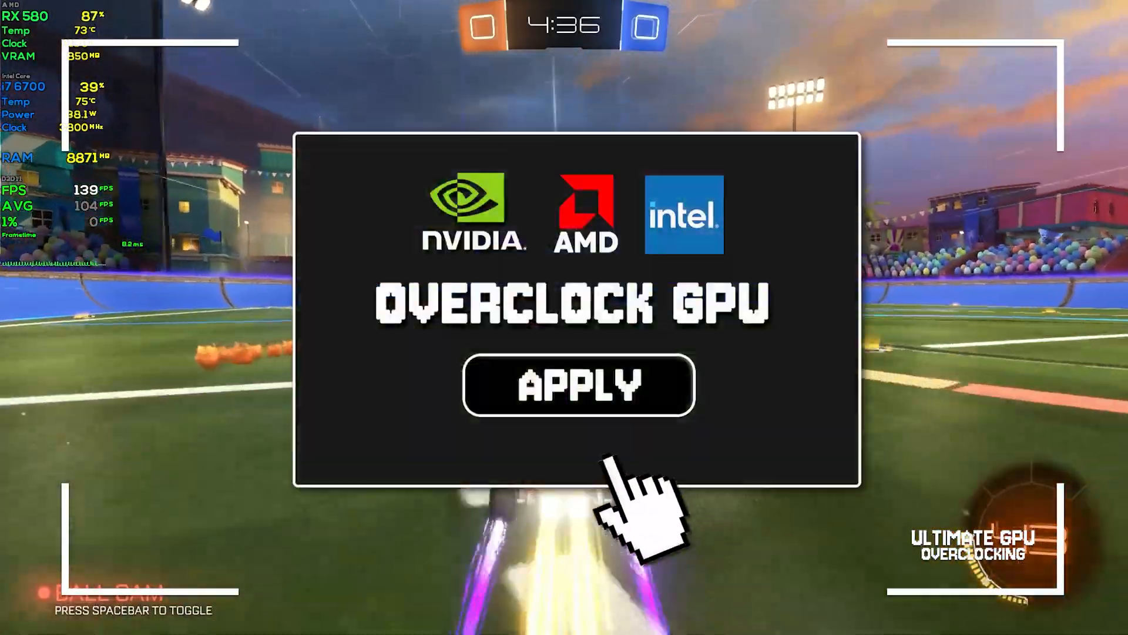
Open msi.com's Afterburner download page offering the 4.6.5 Final and 4.6.6 Beta5 releases.
click(577, 385)
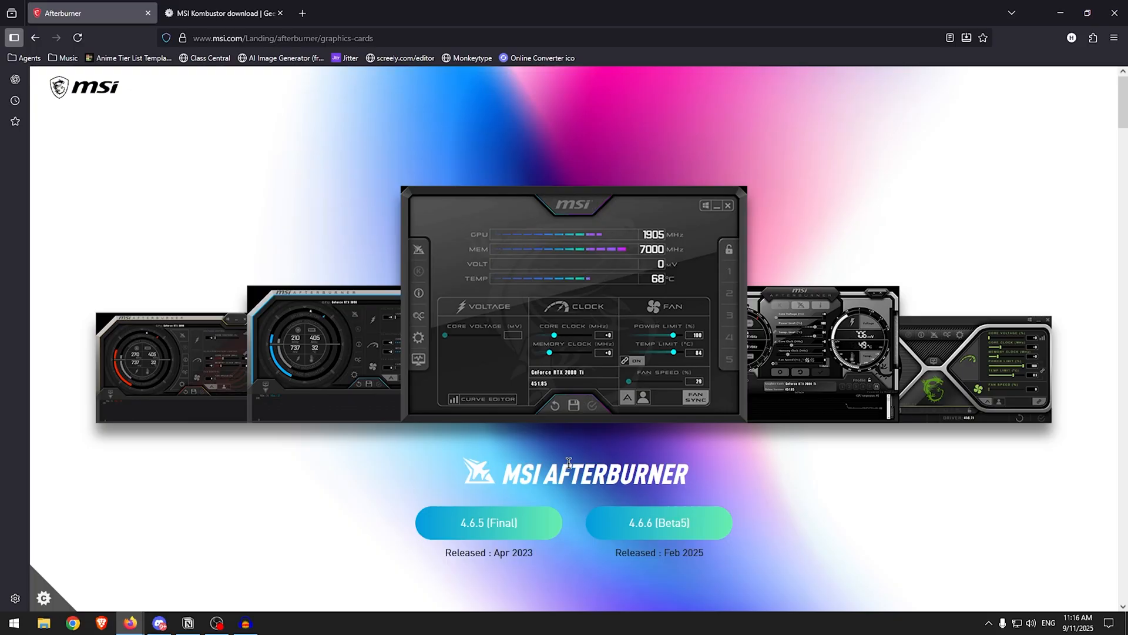
Switch Firefox to the MSI Kombustor download tab and scroll down the Geeks3D page.
click(223, 13)
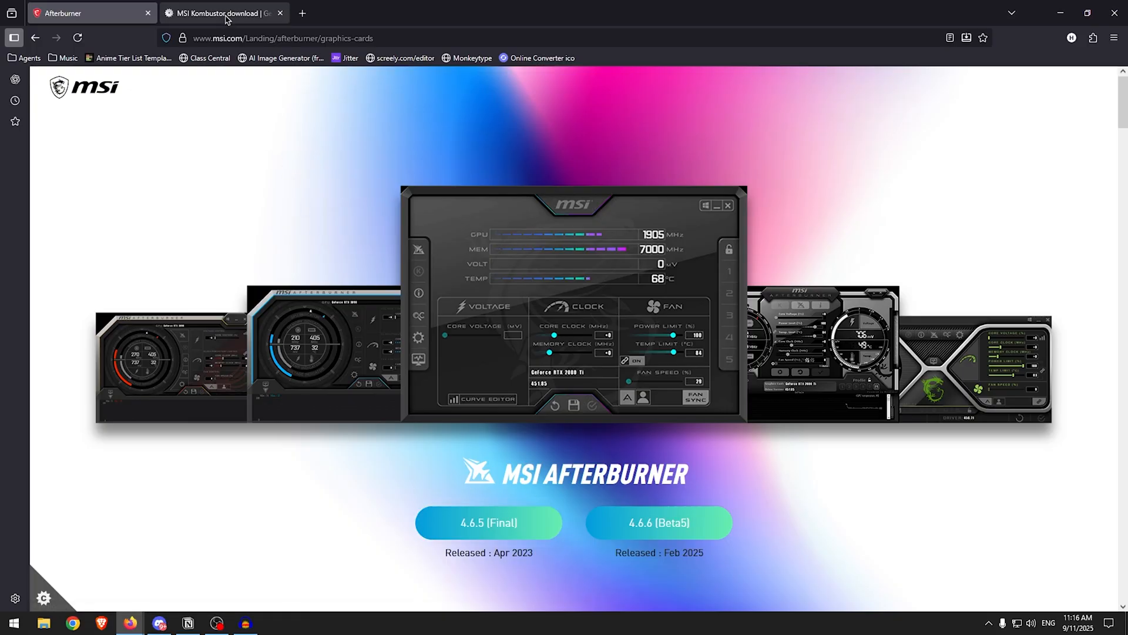
click(219, 13)
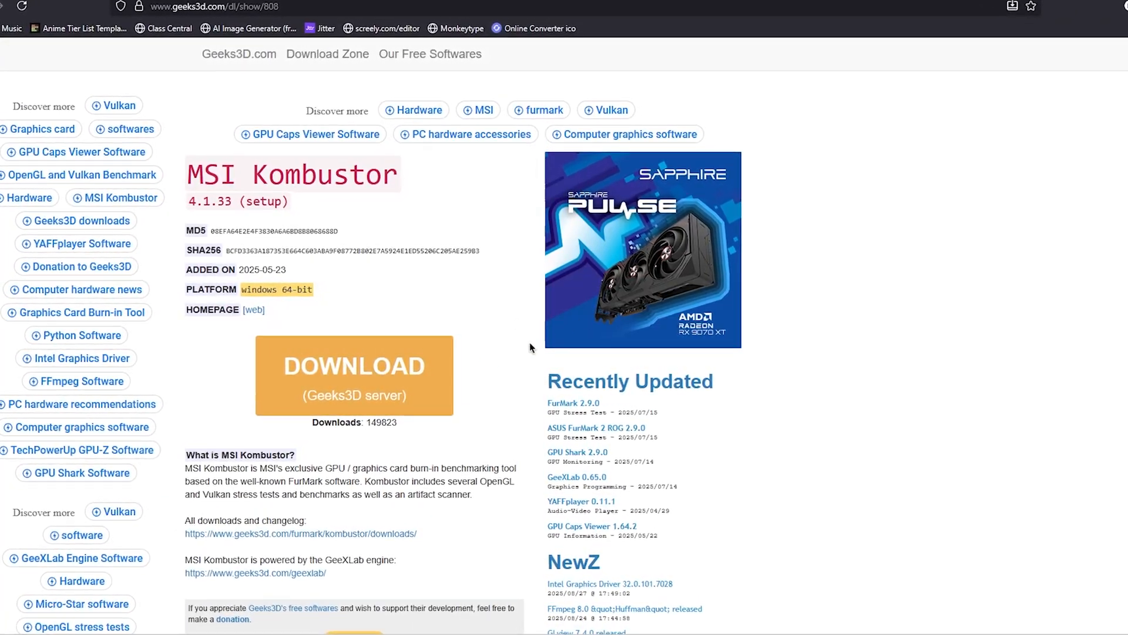
scroll(down, 3)
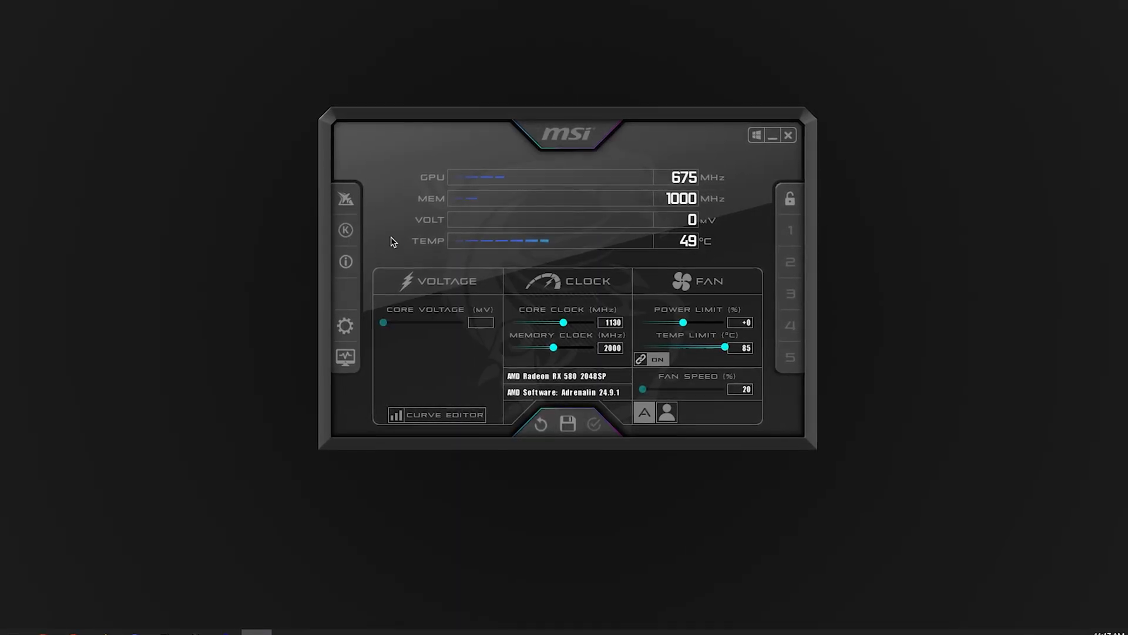
Set the power limit to +50 and fan speed to 37% while Kombustor runs.
click(346, 230)
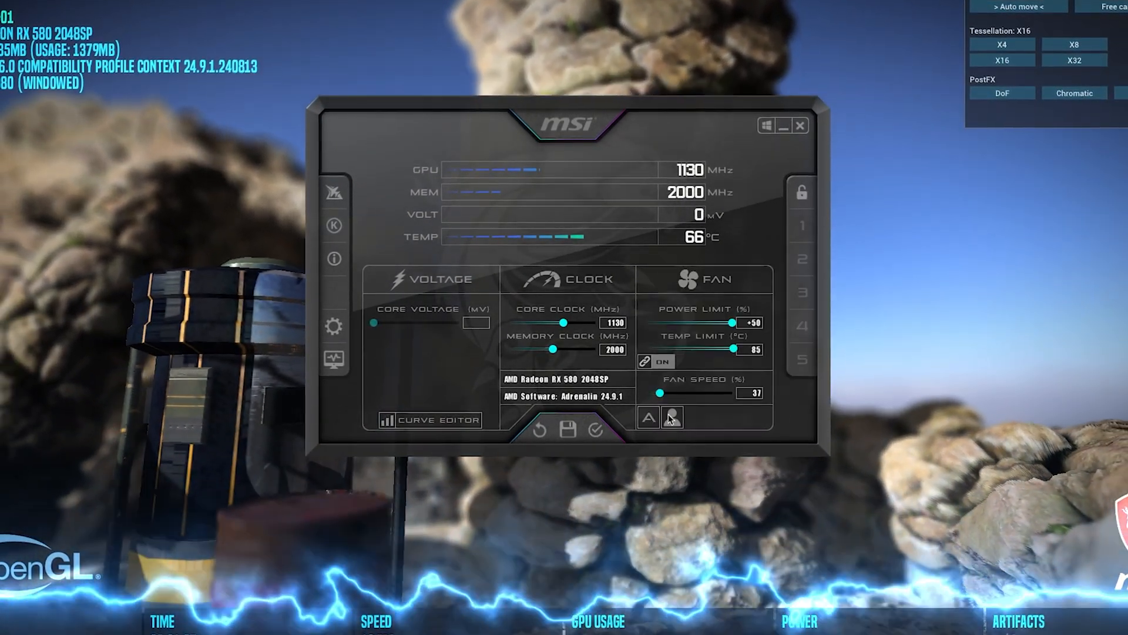
Raise the fan speed slider to 62% and start entering a new core clock value.
drag(658, 392, 694, 392)
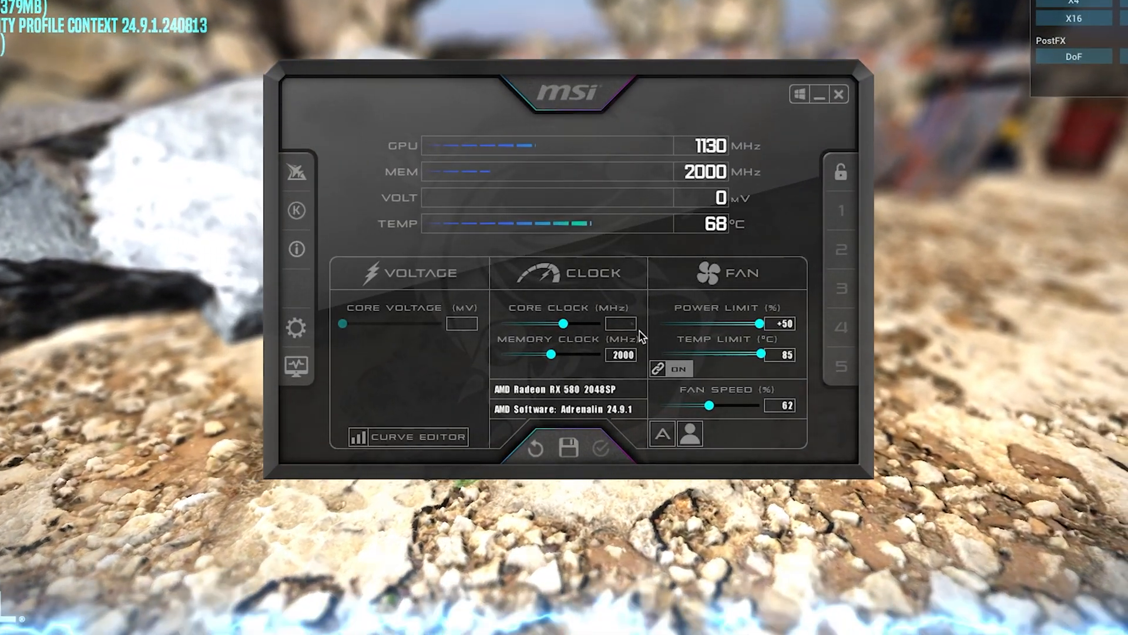
click(602, 448)
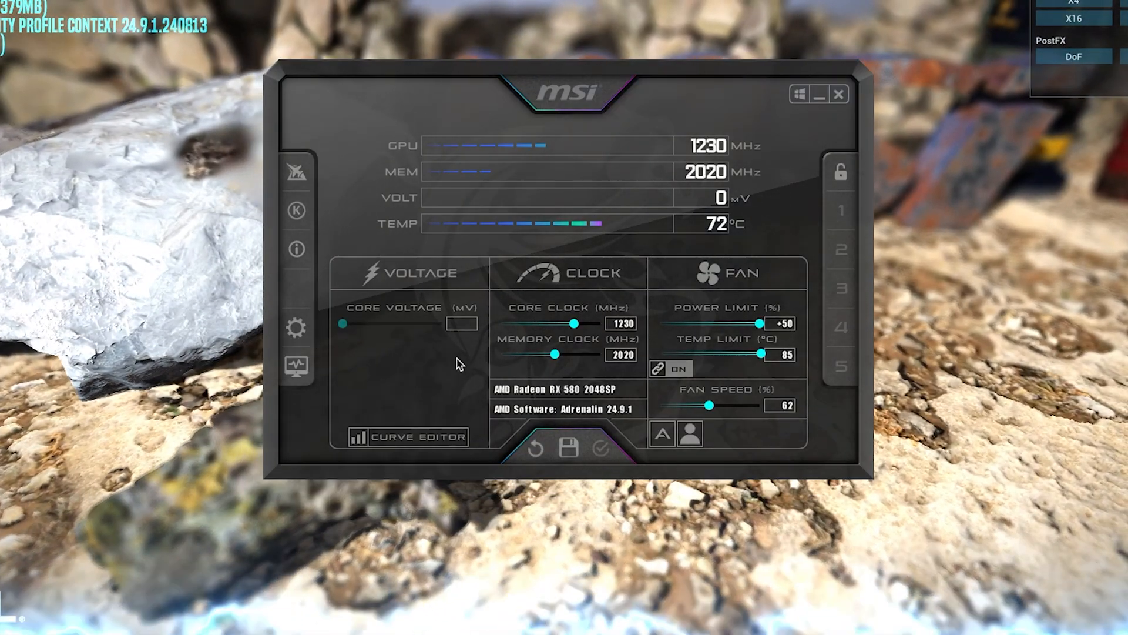
Open the Afterburner properties to enable Start with Windows and Start minimized.
click(295, 328)
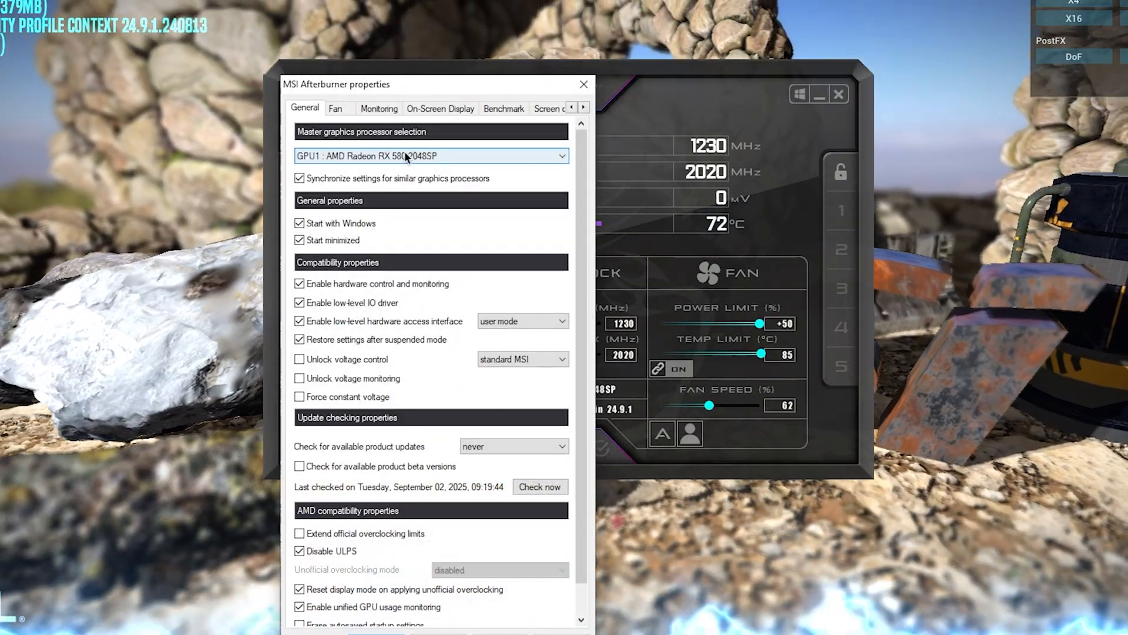
mouse_move(432, 156)
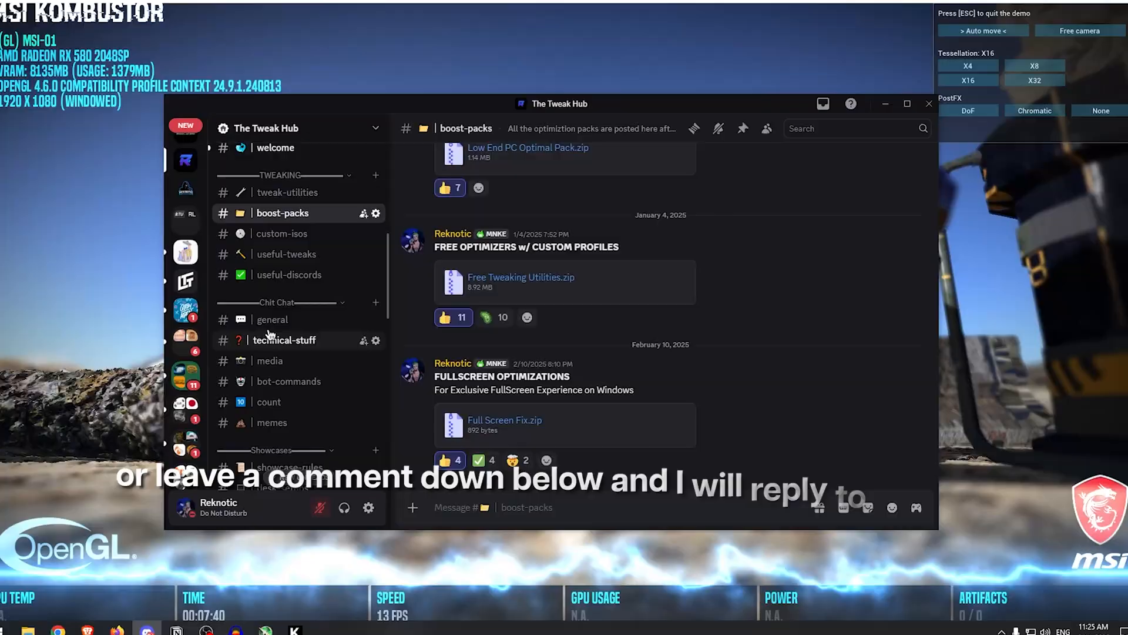
Return from Discord to the Afterburner window holding the 1230/2020 MHz clocks.
click(272, 320)
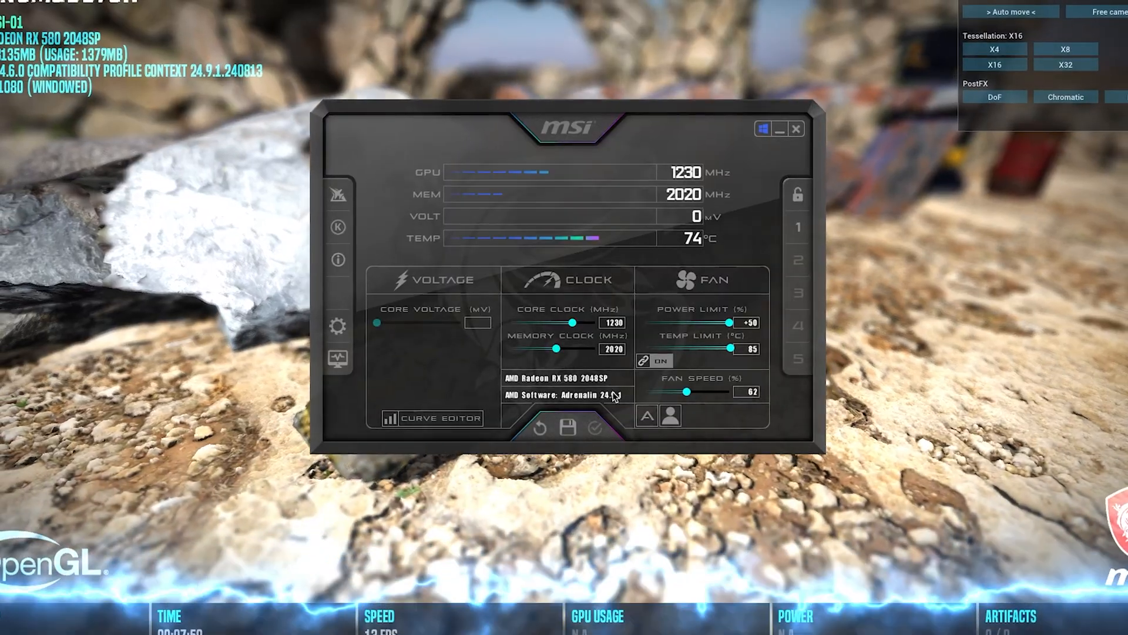
mouse_move(611, 395)
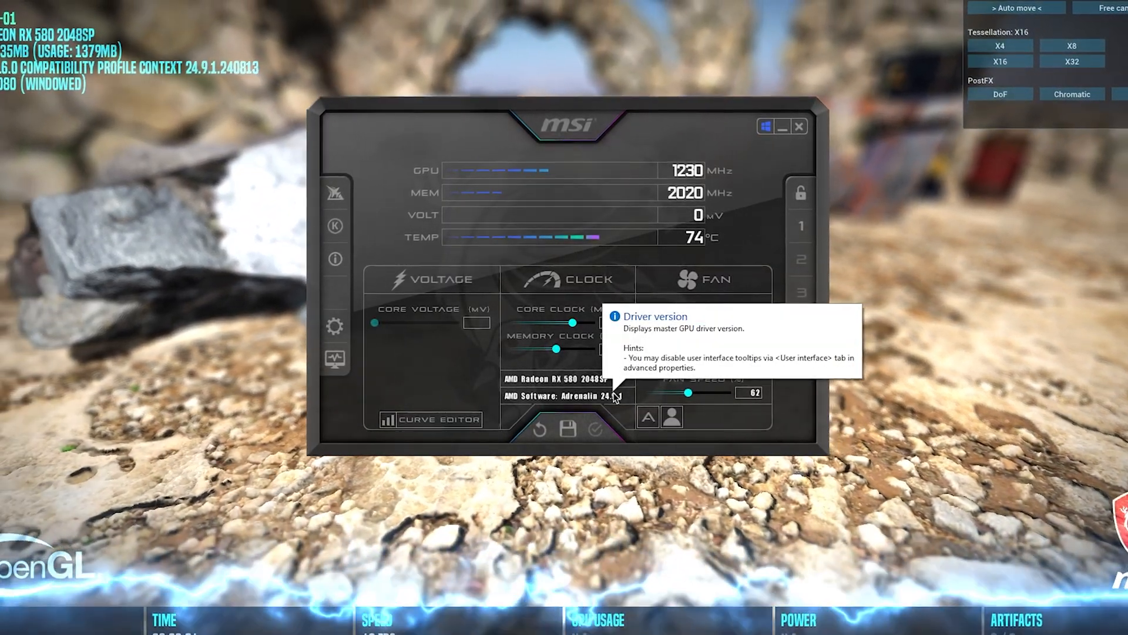